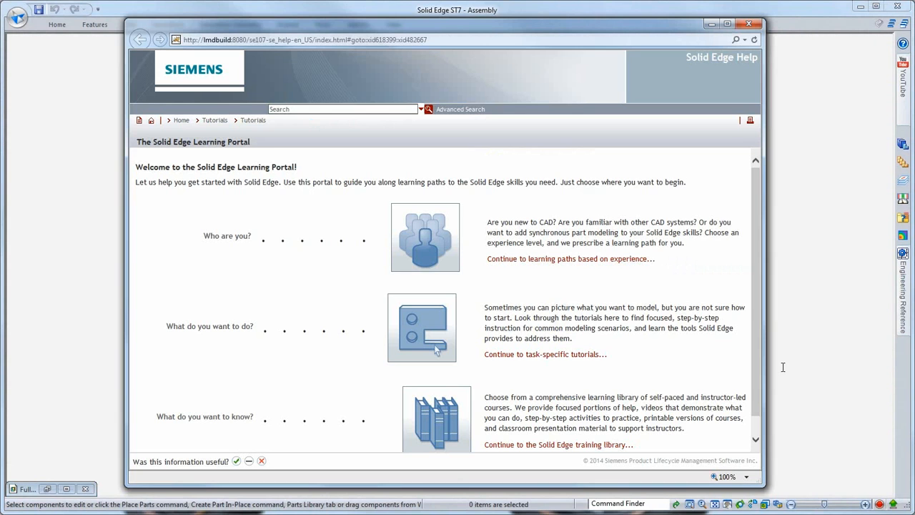
mouse_move(483, 358)
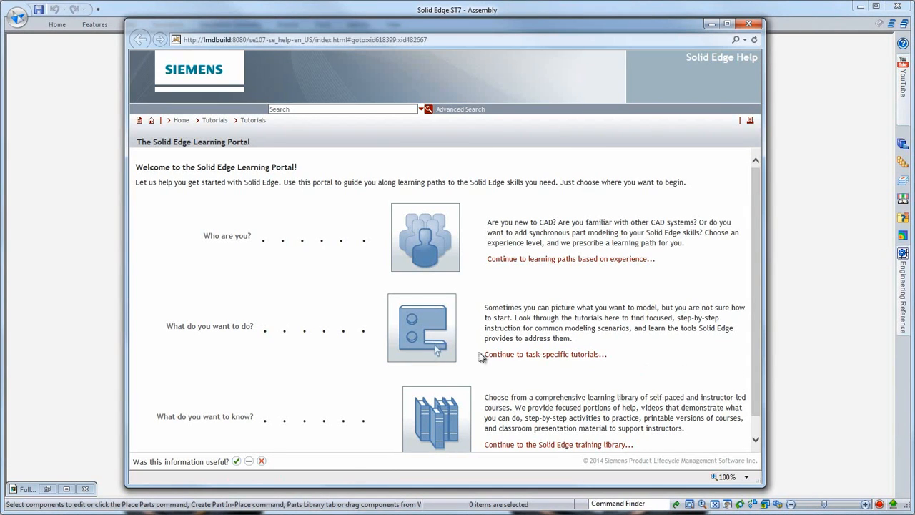
Browse the task-specific tutorial course list in the learning portal, then close the help window.
click(544, 355)
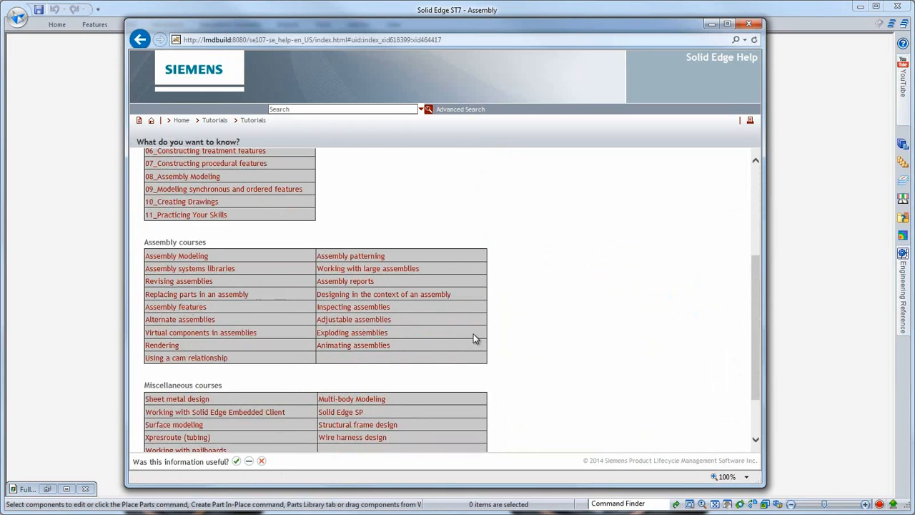
scroll(down, 3)
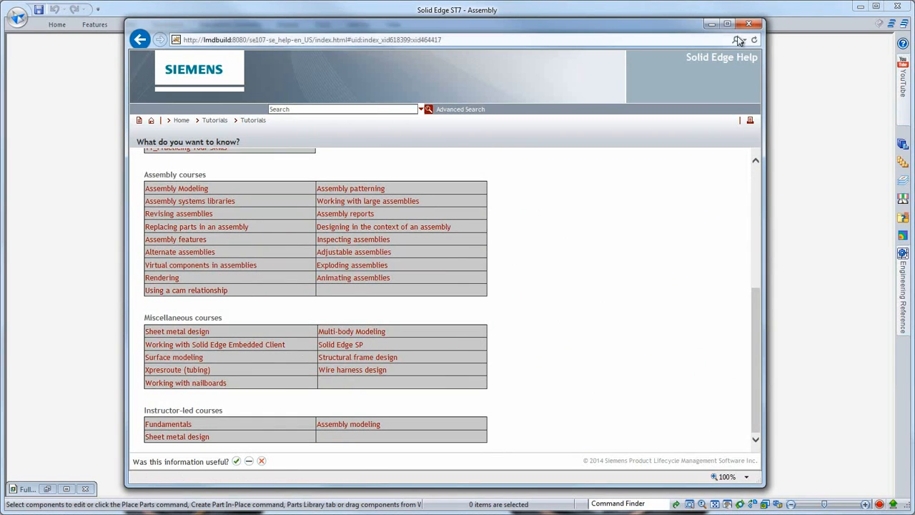
click(749, 23)
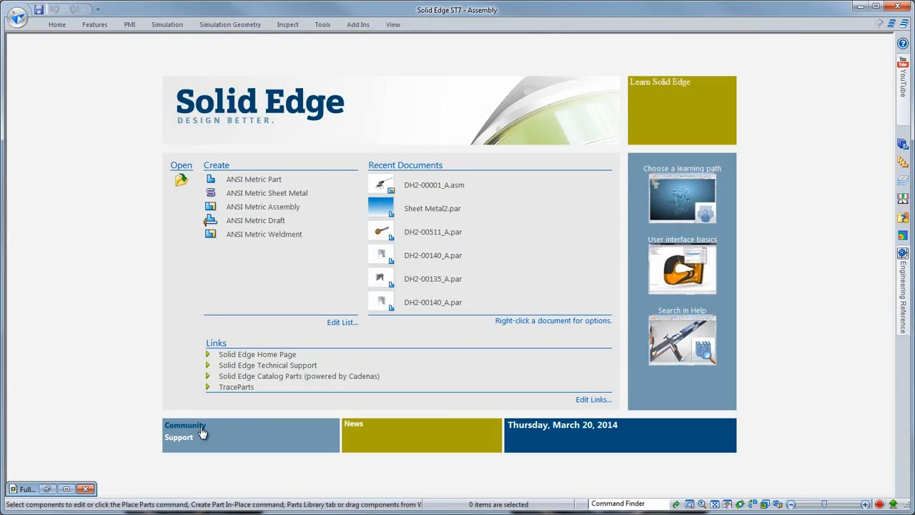
Visit the Solid Edge Community page on the Siemens PLM website and look through it.
click(186, 425)
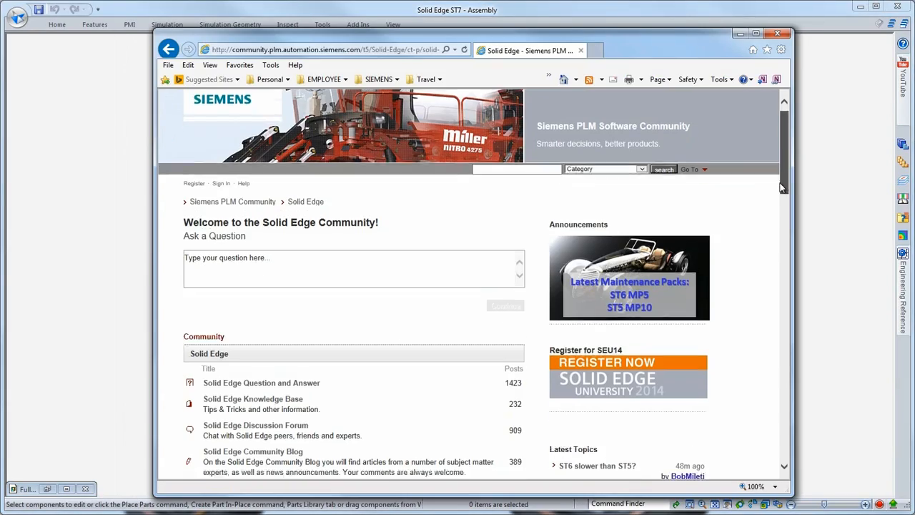
scroll(down, 3)
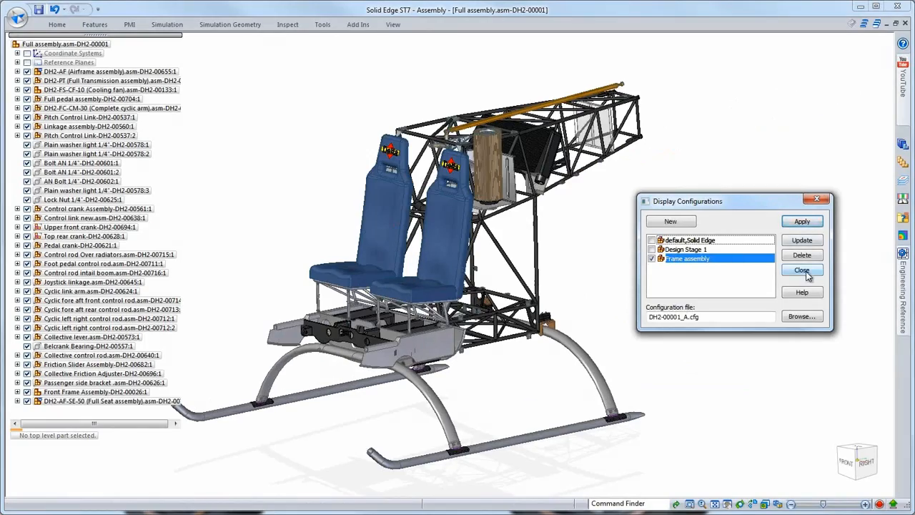
Dismiss Display Configurations and start Create Part In-Place near the seat mount frame.
click(801, 271)
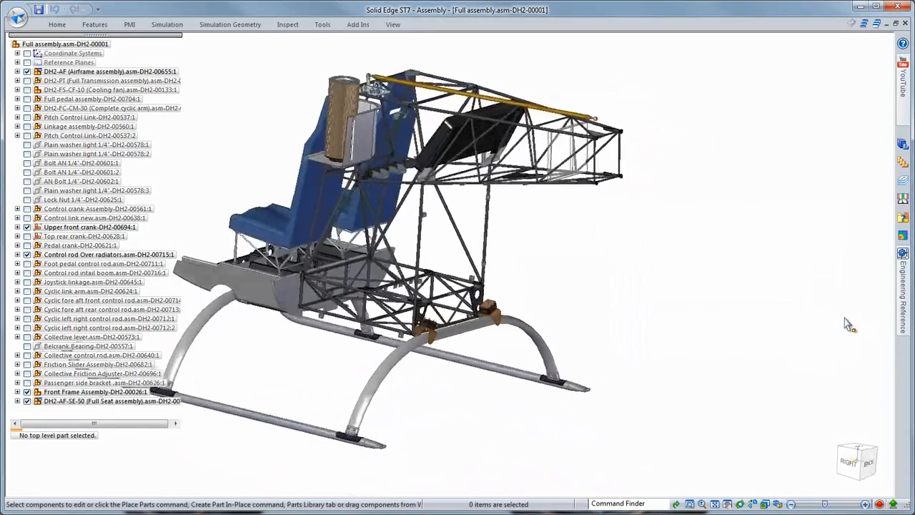
scroll(down, 3)
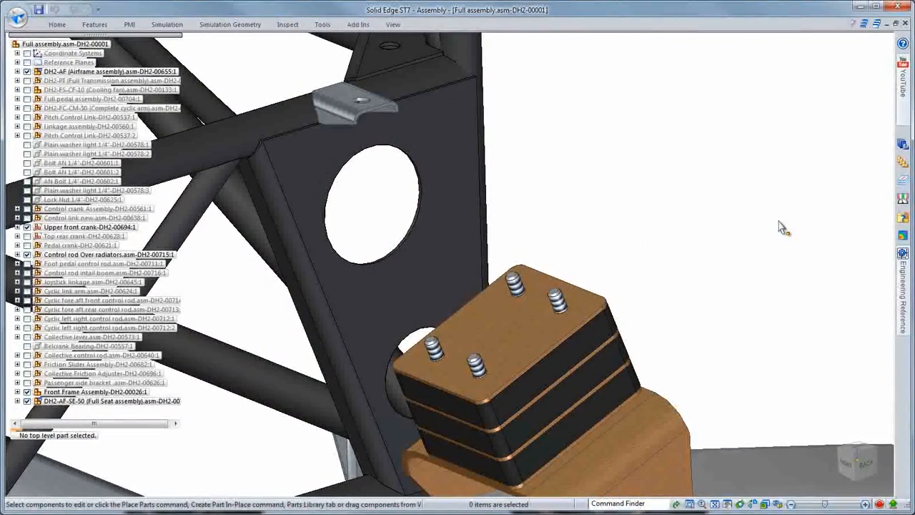
mouse_move(798, 241)
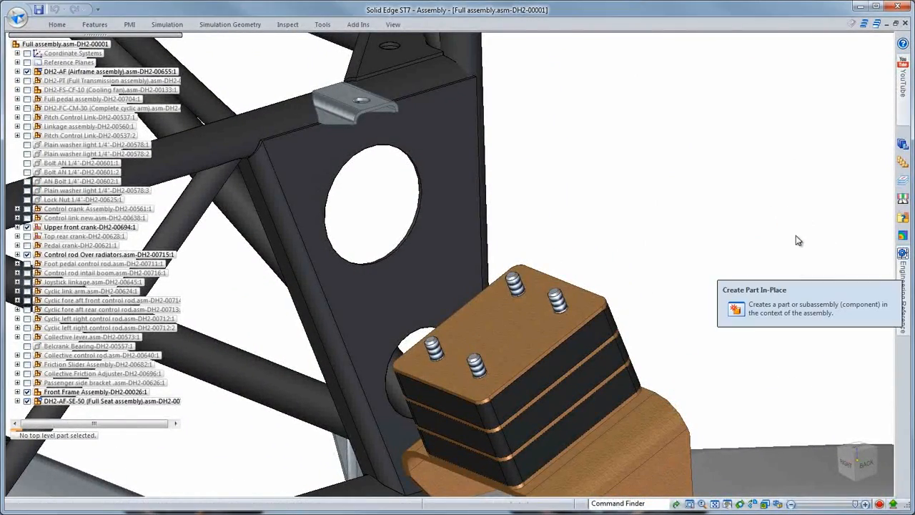
click(735, 309)
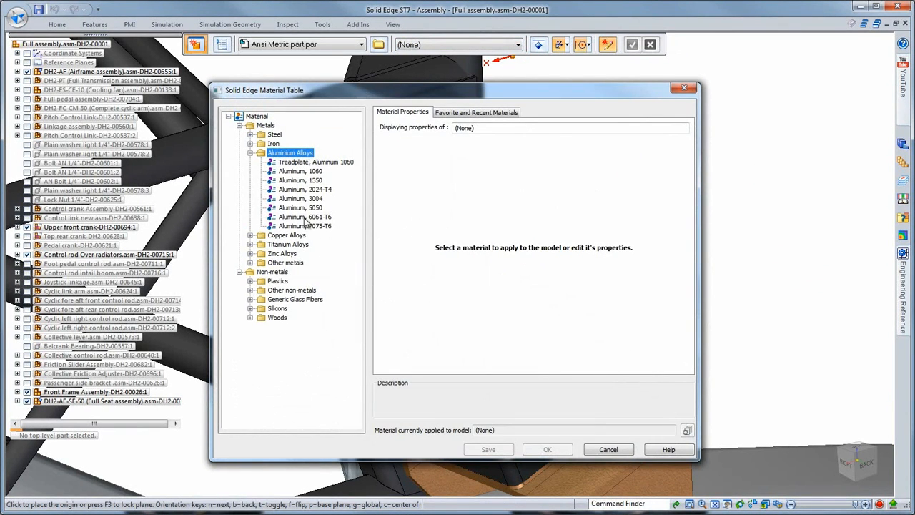
Assign plain Steel from the material table and create the new in-place part.
click(309, 289)
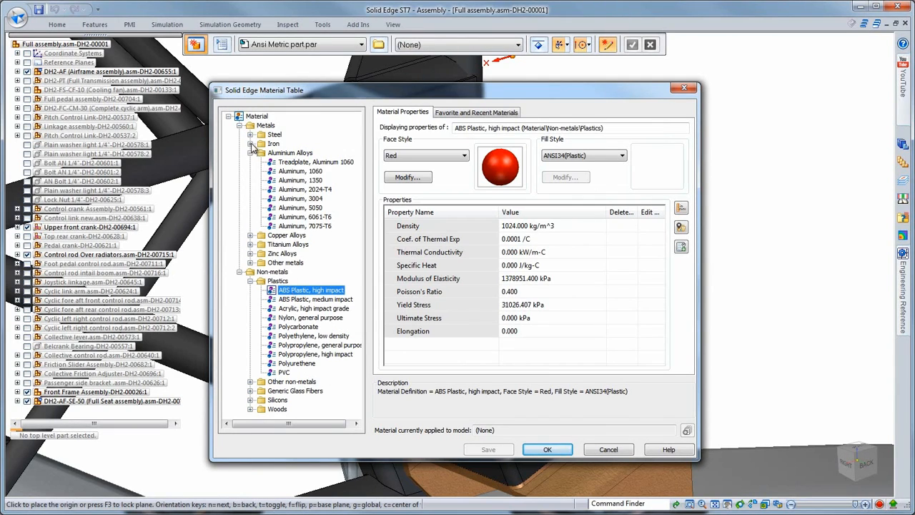
click(252, 134)
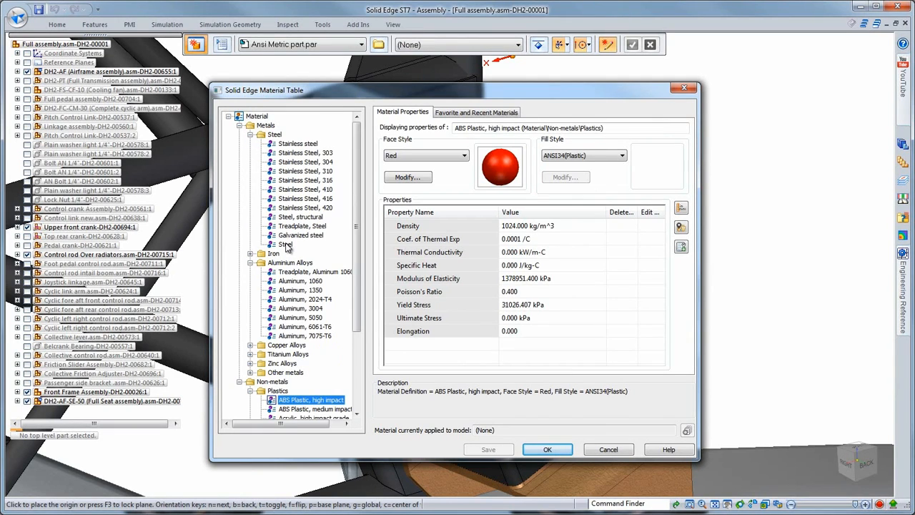
click(286, 245)
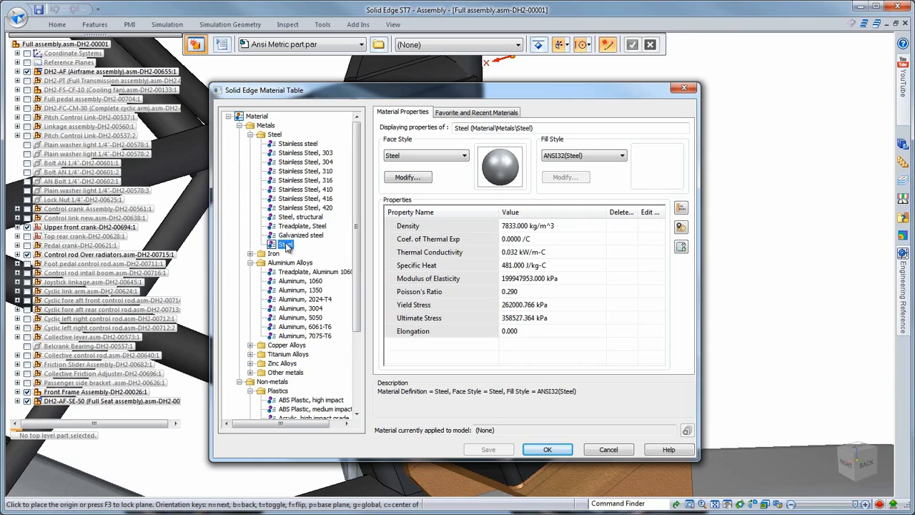
click(476, 111)
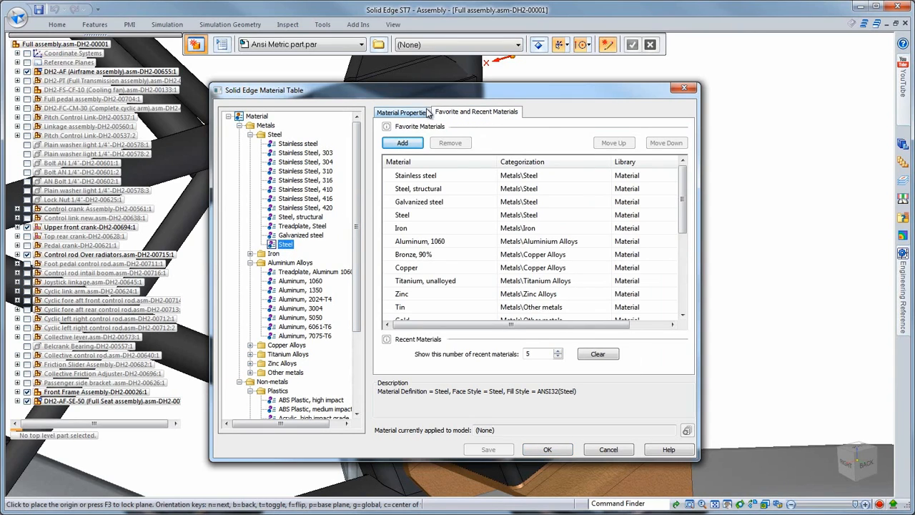
click(401, 111)
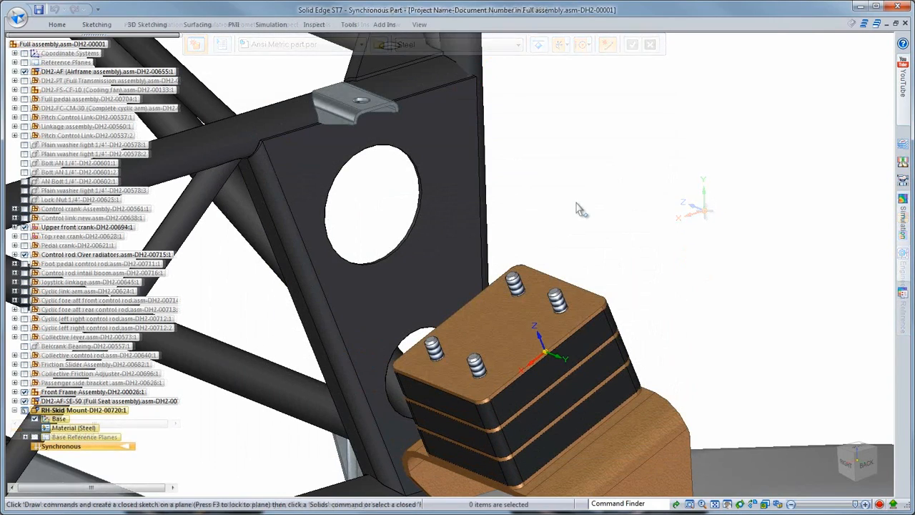
Choose the Box primitive from the Home solids list to build on the mount face.
click(58, 23)
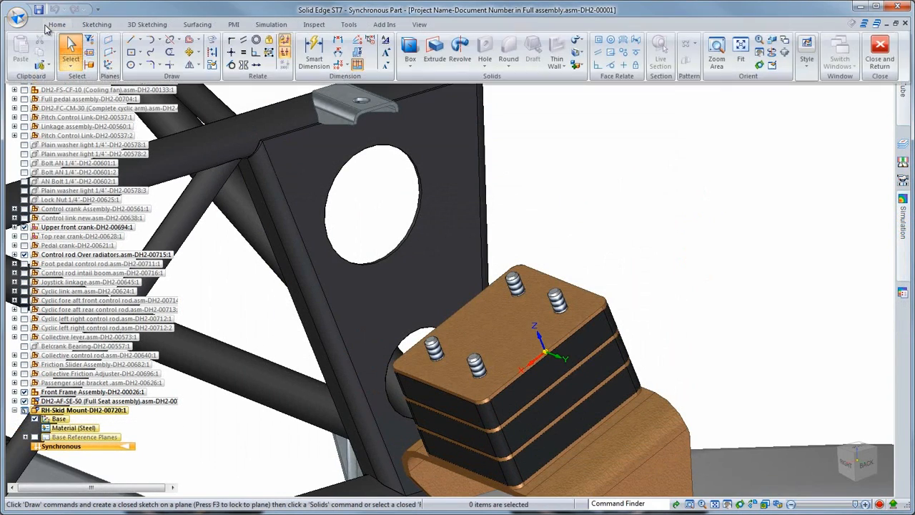
mouse_move(409, 51)
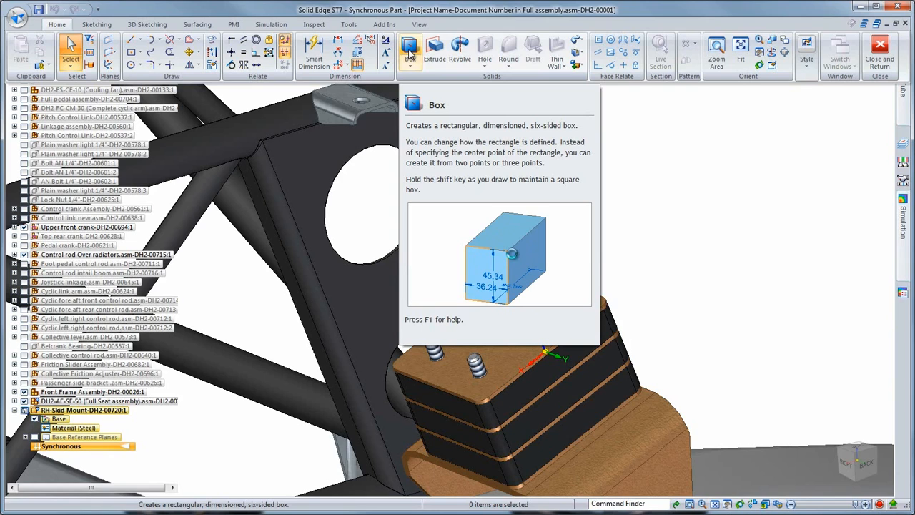
click(409, 59)
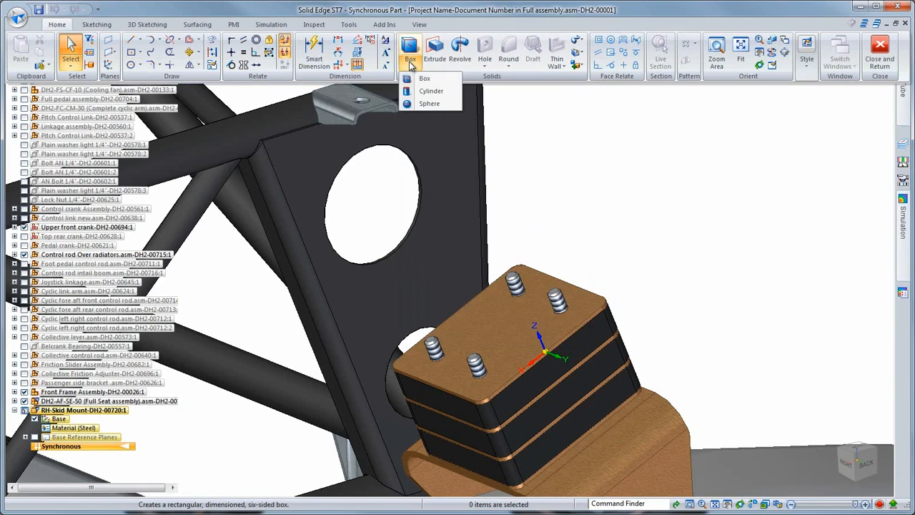
click(424, 77)
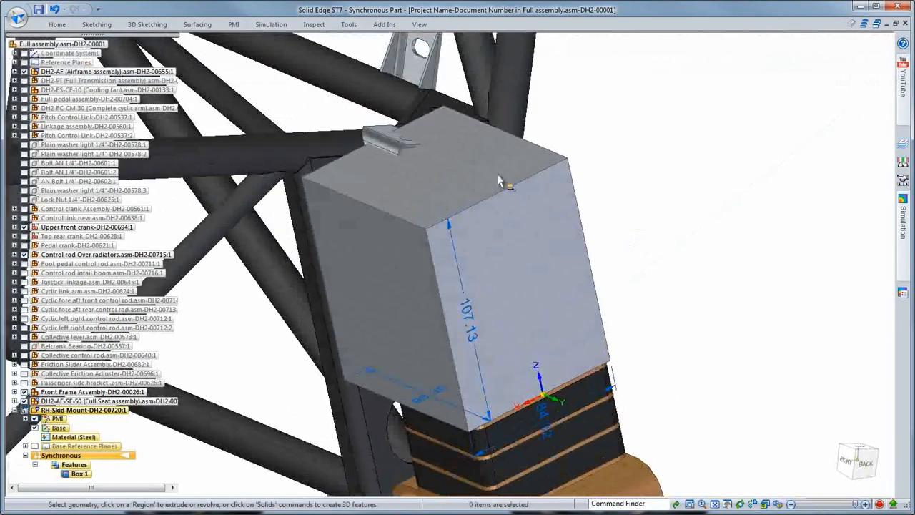
Place the box and tilt one face with the steering wheel to form the slope.
click(487, 164)
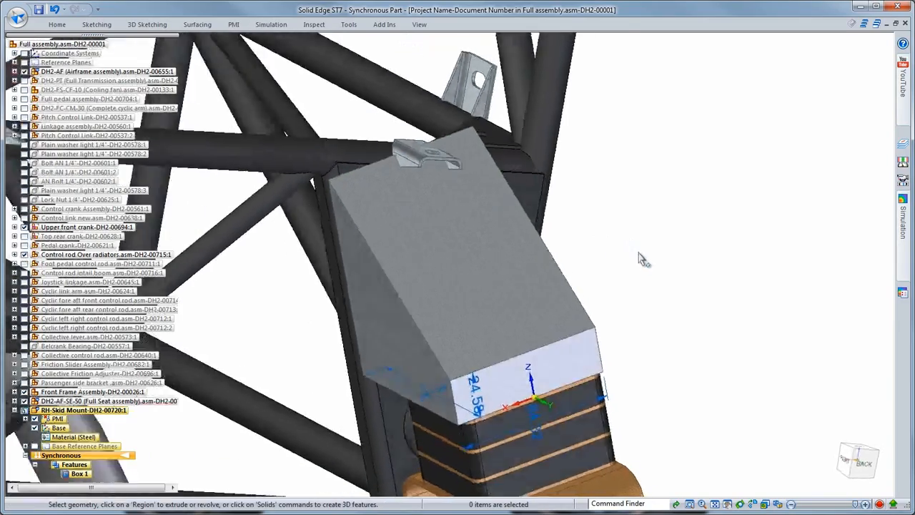
drag(641, 258, 472, 296)
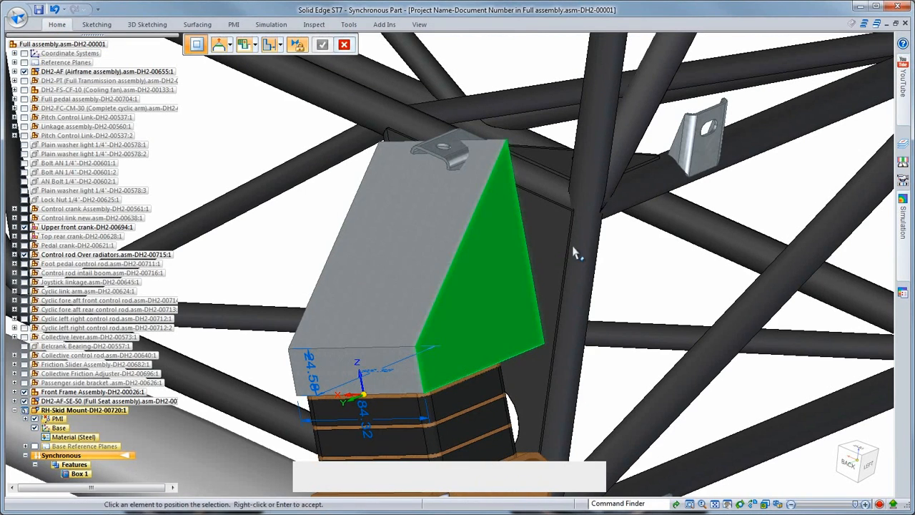
click(479, 243)
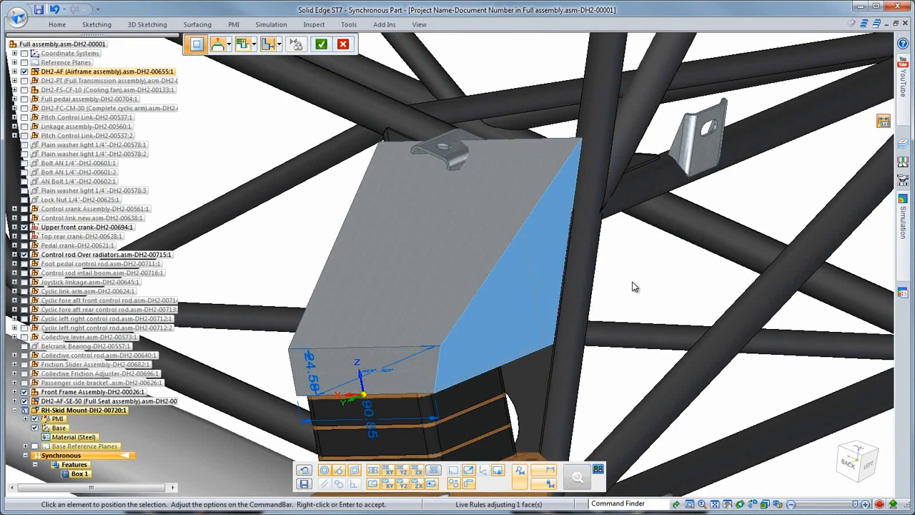
Isolate the skid mount block and start a cylinder cutout for the side hole.
click(344, 43)
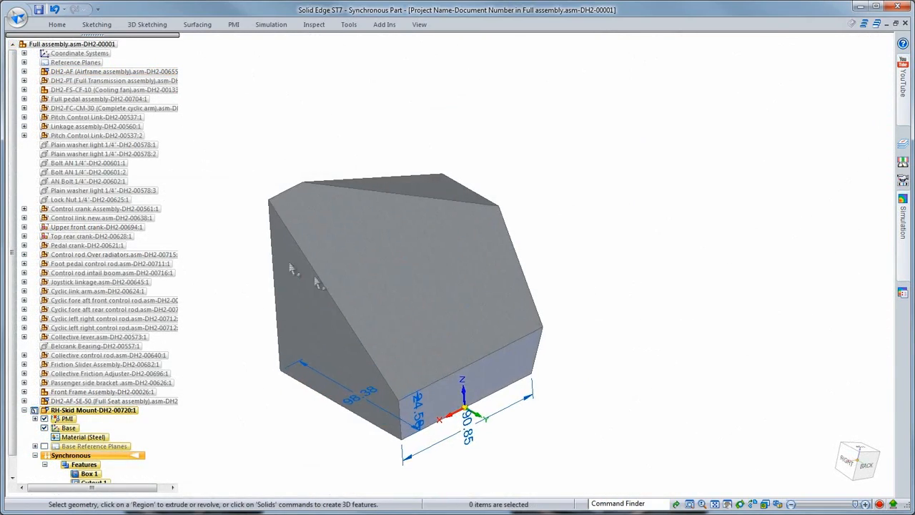
click(409, 54)
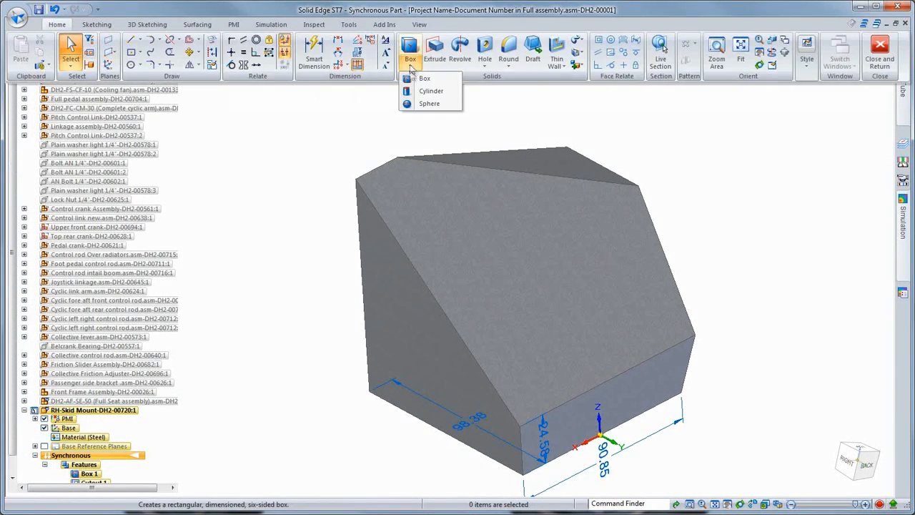
click(432, 92)
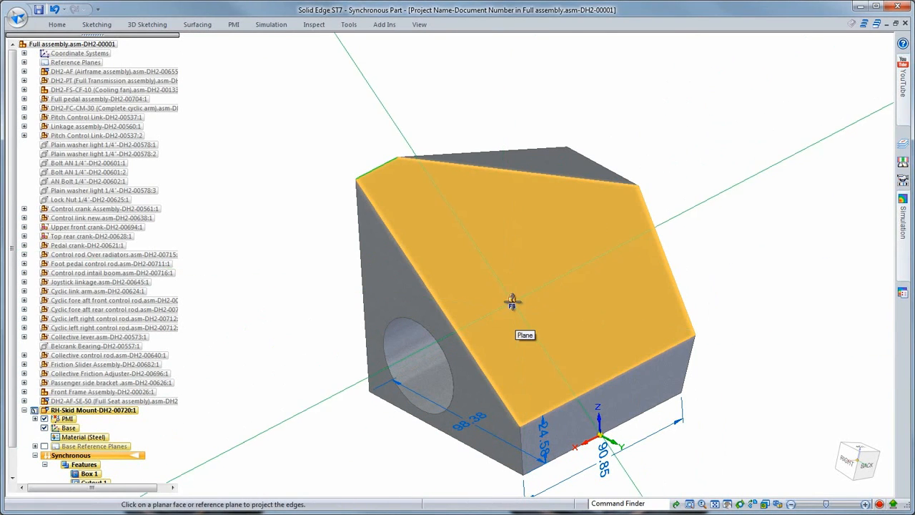
Project the sloped face's edges into a sketch, accepting the projection options.
click(512, 250)
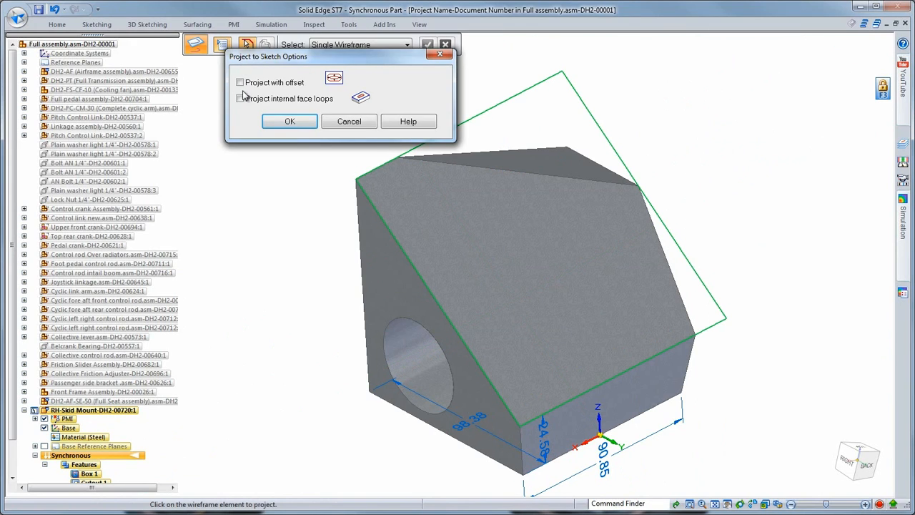
click(289, 120)
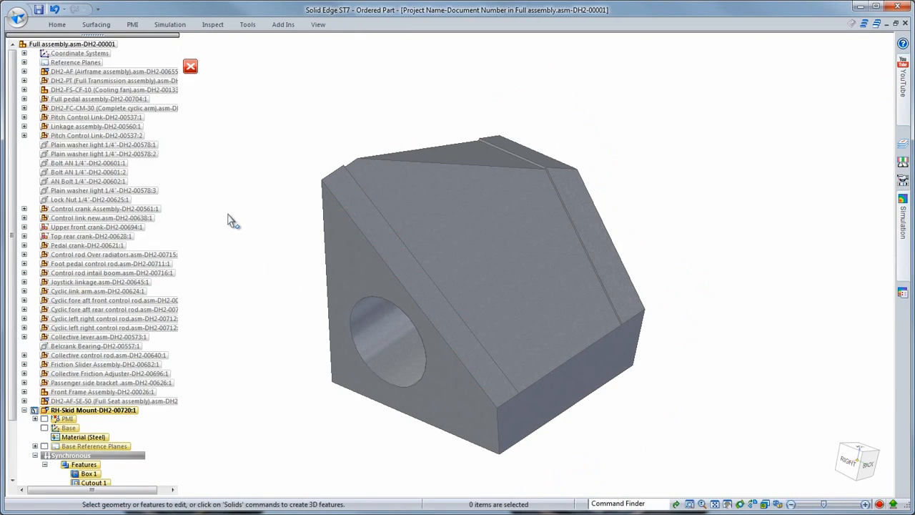
mouse_move(232, 186)
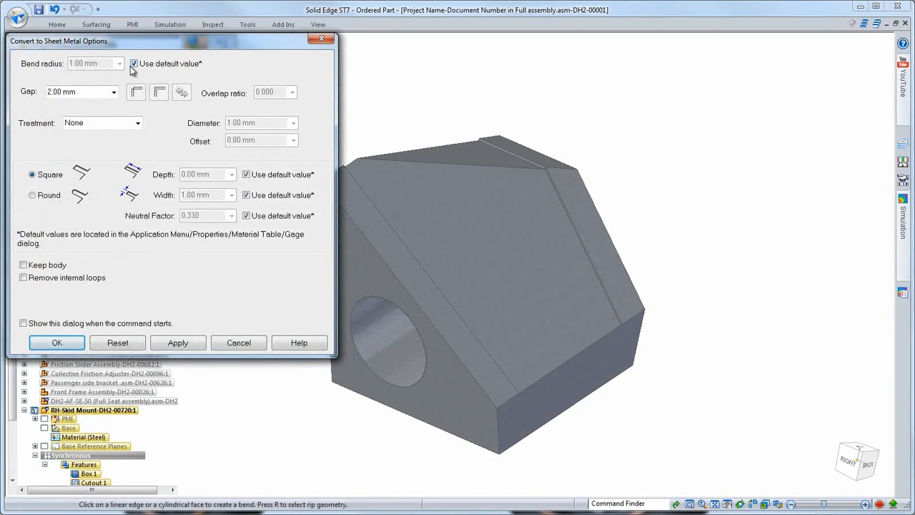
Convert the block to sheet metal with a custom 5 mm bend radius and 3 mm gap.
click(134, 63)
text(5)
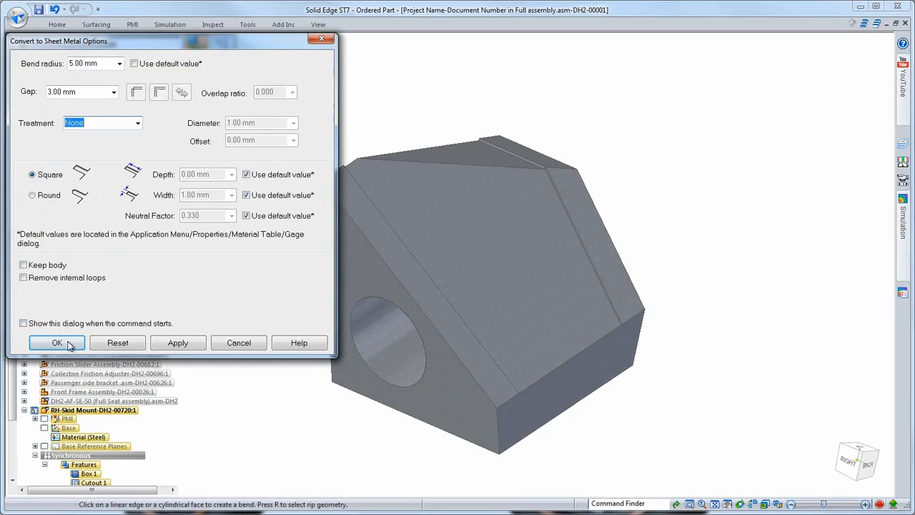
click(57, 343)
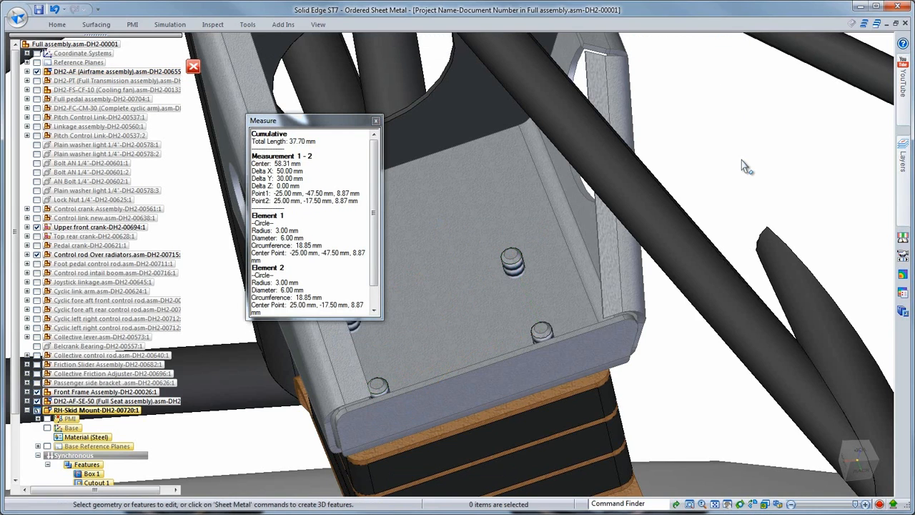
mouse_move(707, 196)
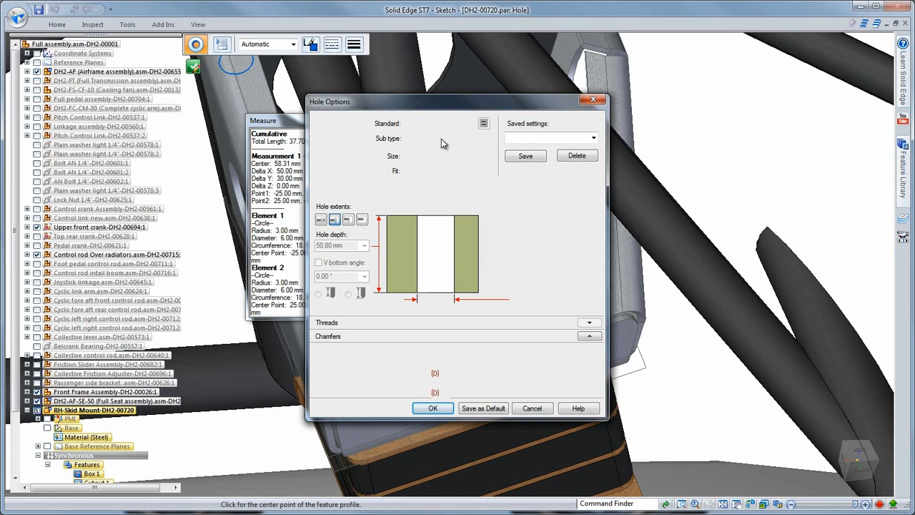
Set hole options to ANSI Metric M6 screw clearance with Normal (H13) fit.
click(486, 154)
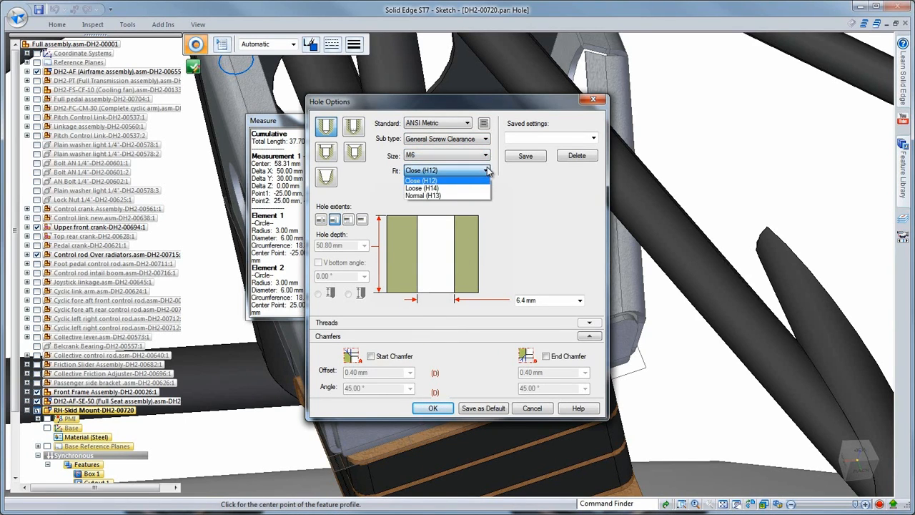
click(423, 195)
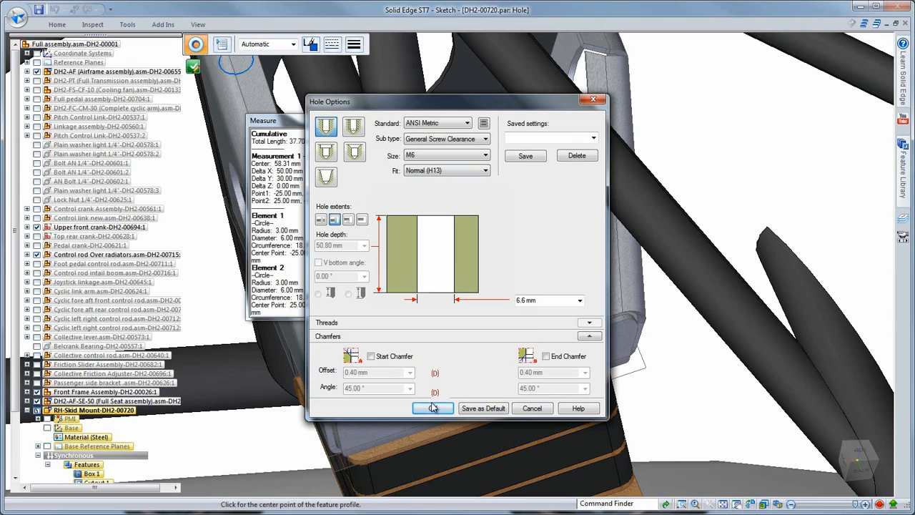
click(432, 408)
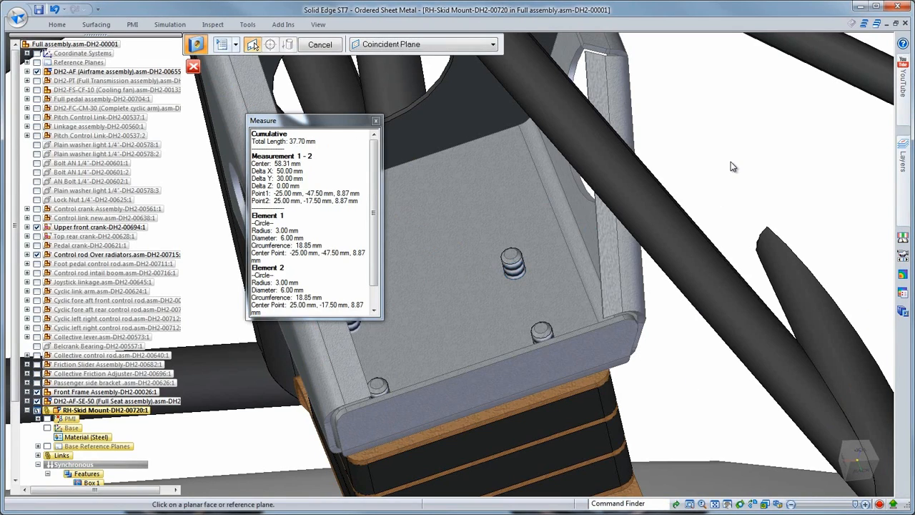
Select the plate face on which the clearance bolt holes will be placed.
click(320, 43)
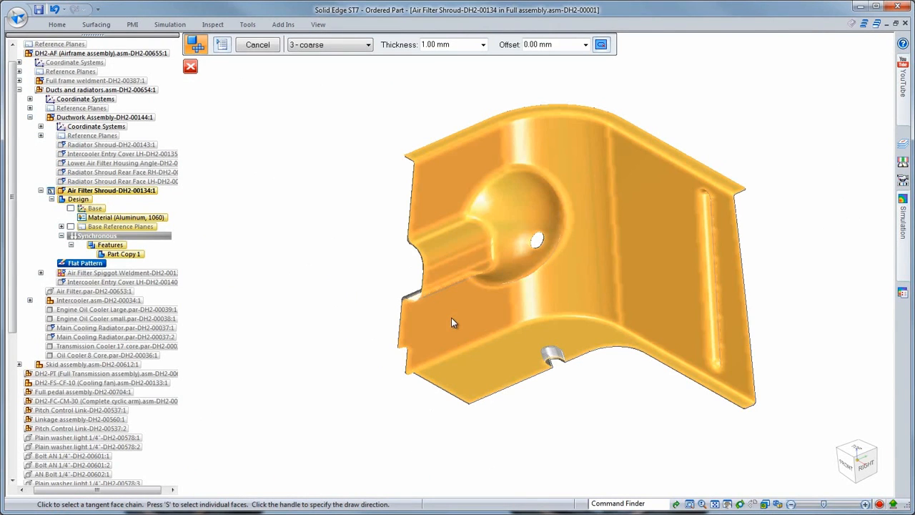
Select the shroud's tangent curved faces, dismiss the area report and finish the flat blank.
click(450, 322)
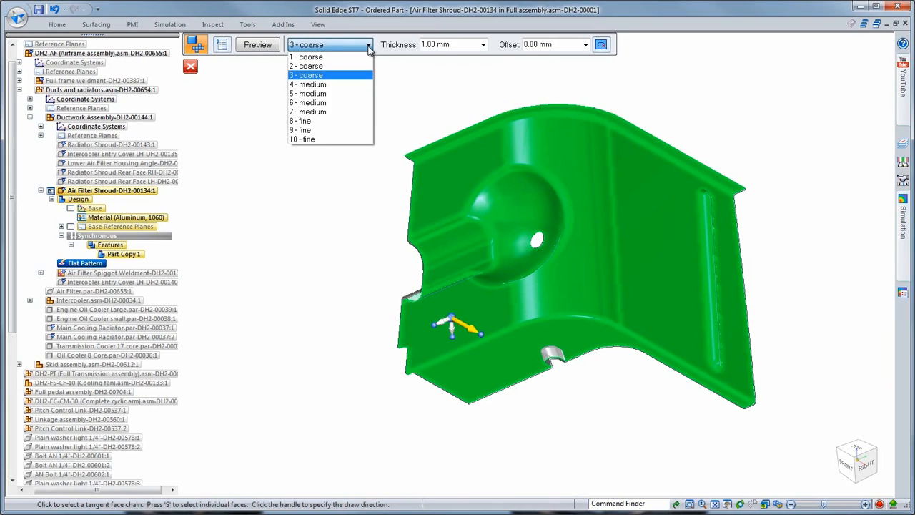
mouse_move(315, 66)
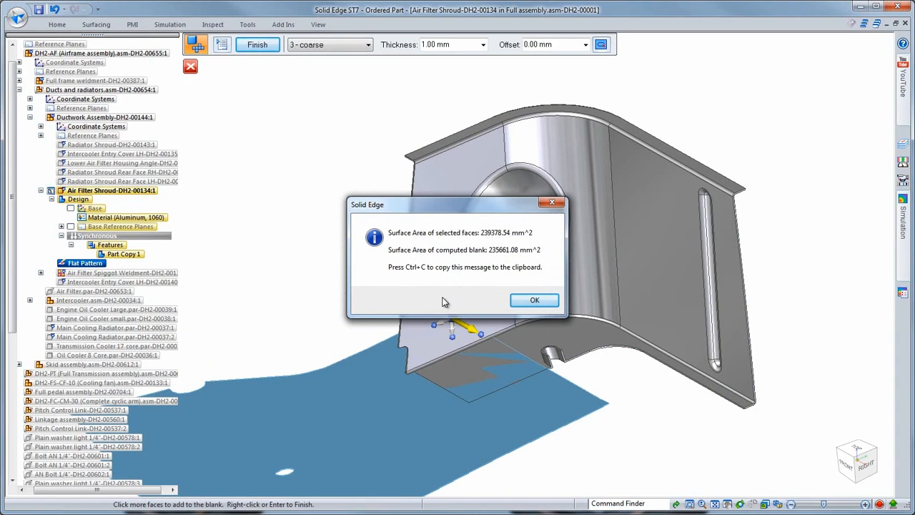
click(535, 300)
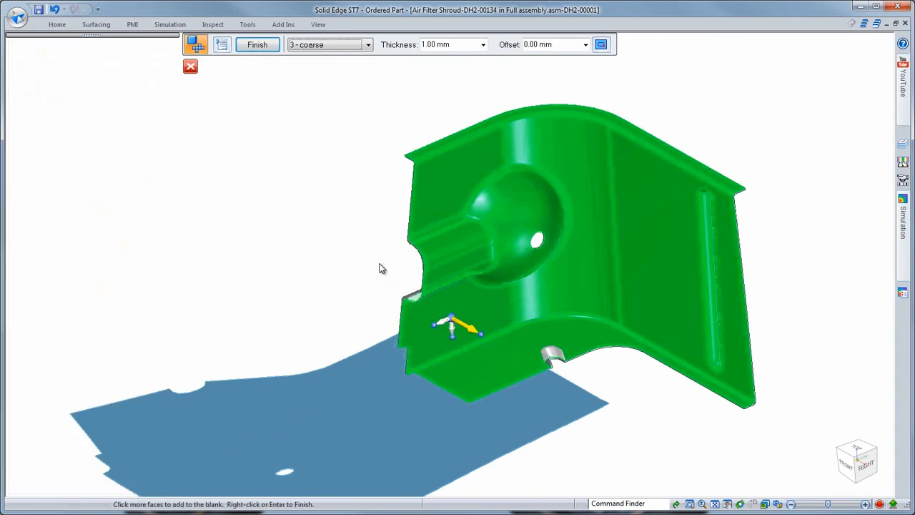
click(257, 45)
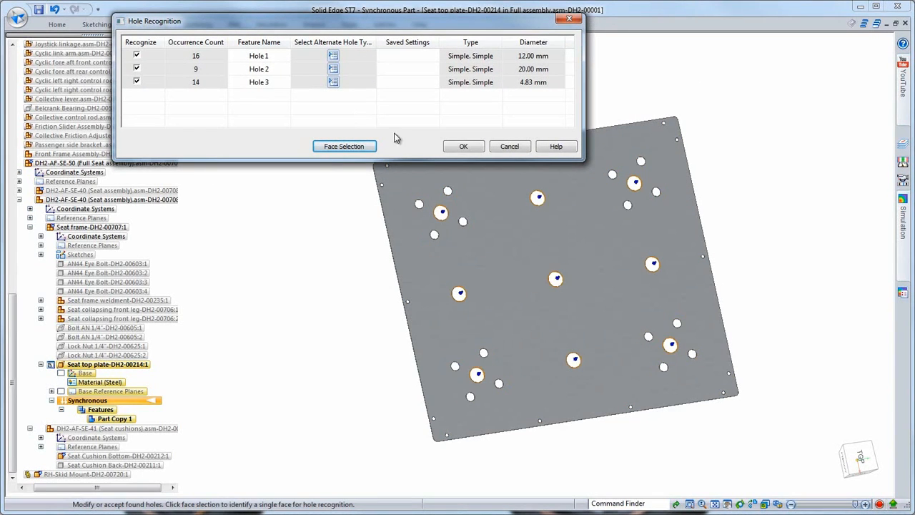
Confirm the three recognised hole groups on the seat top plate as hole features.
click(463, 146)
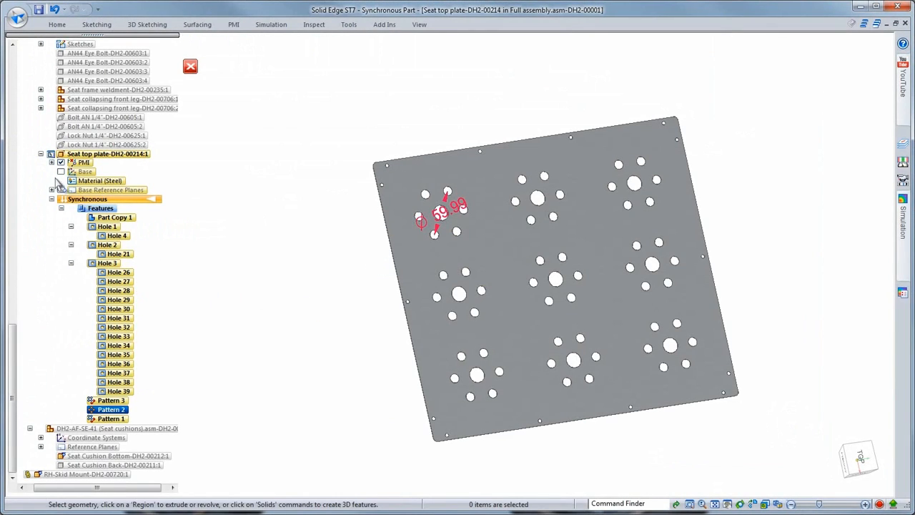